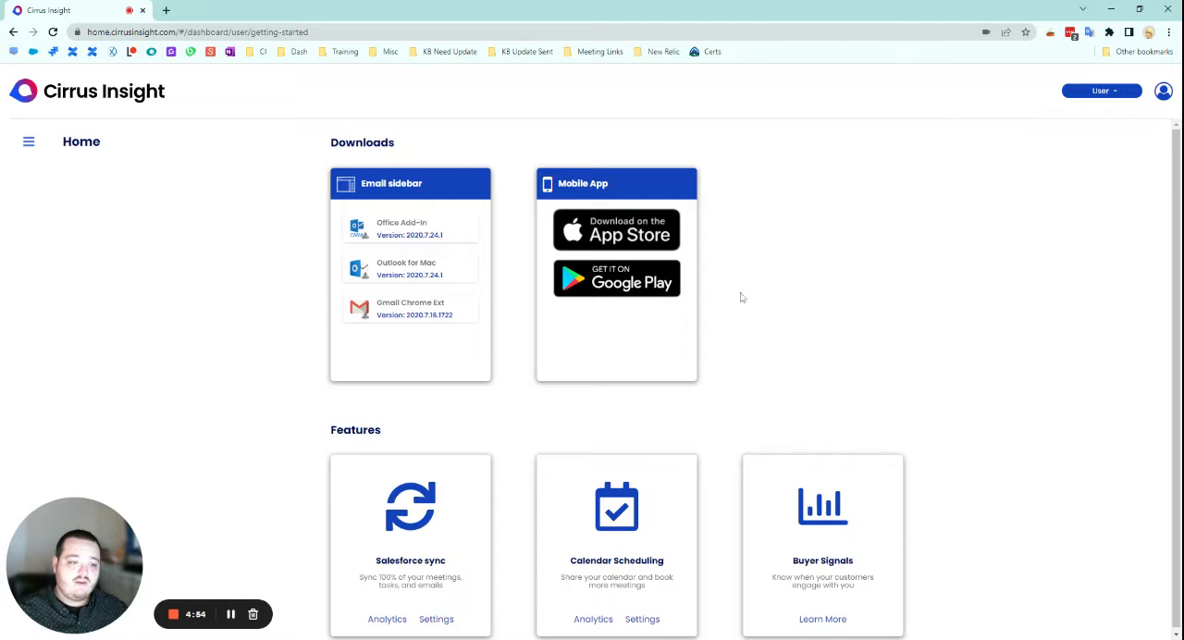
pyautogui.moveTo(285, 204)
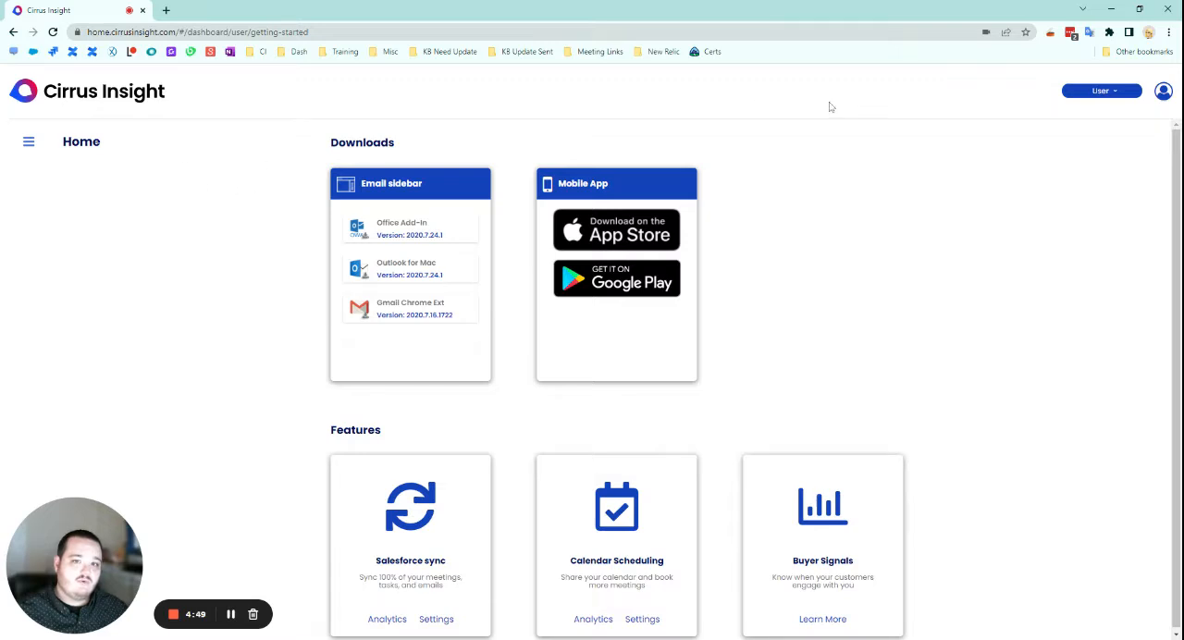
# - Choose the User role from the dashboard role dropdown
pyautogui.click(1100, 91)
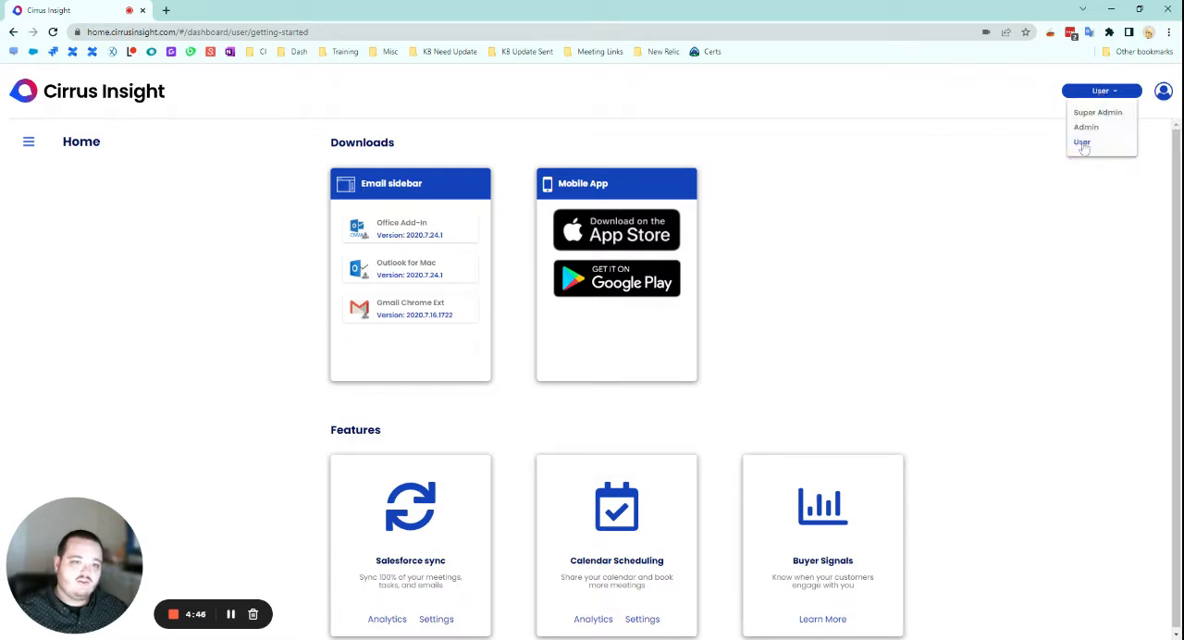
pyautogui.click(28, 141)
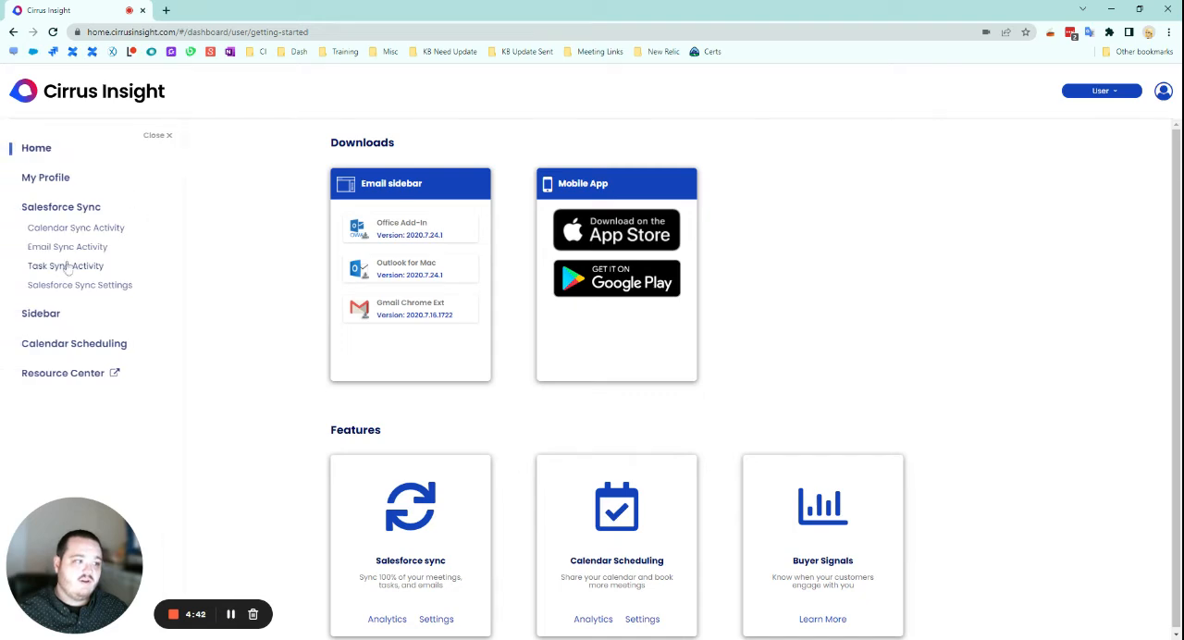
# - Open Salesforce Sync Settings, showing Calendar, Email and Task Sync options
pyautogui.click(79, 285)
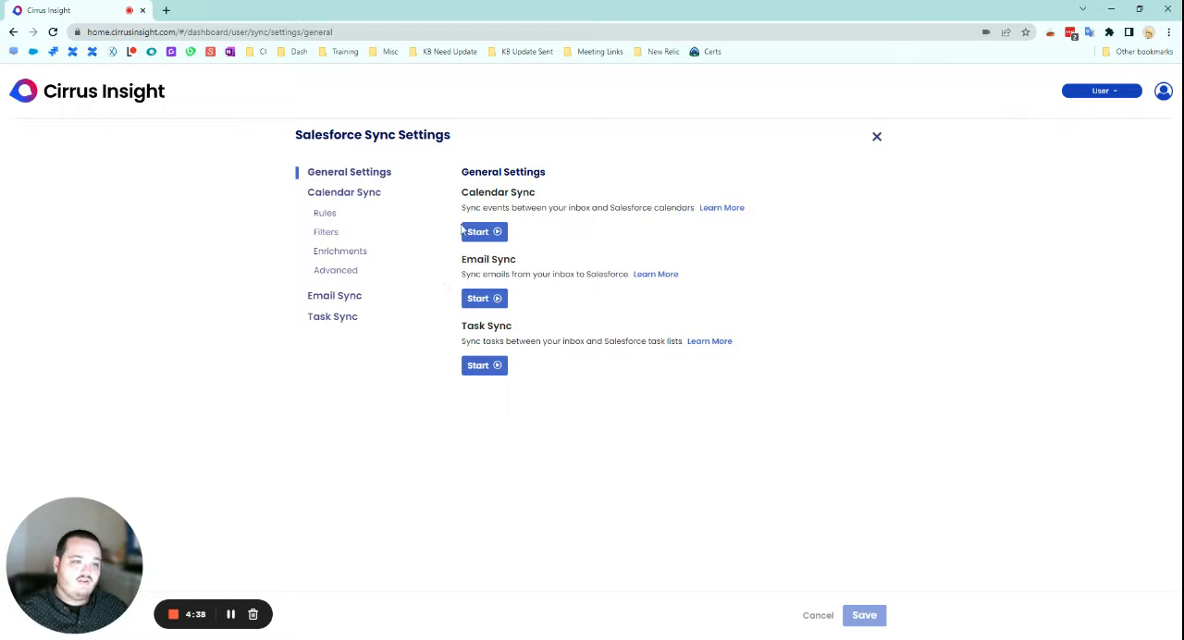
pyautogui.moveTo(544, 201)
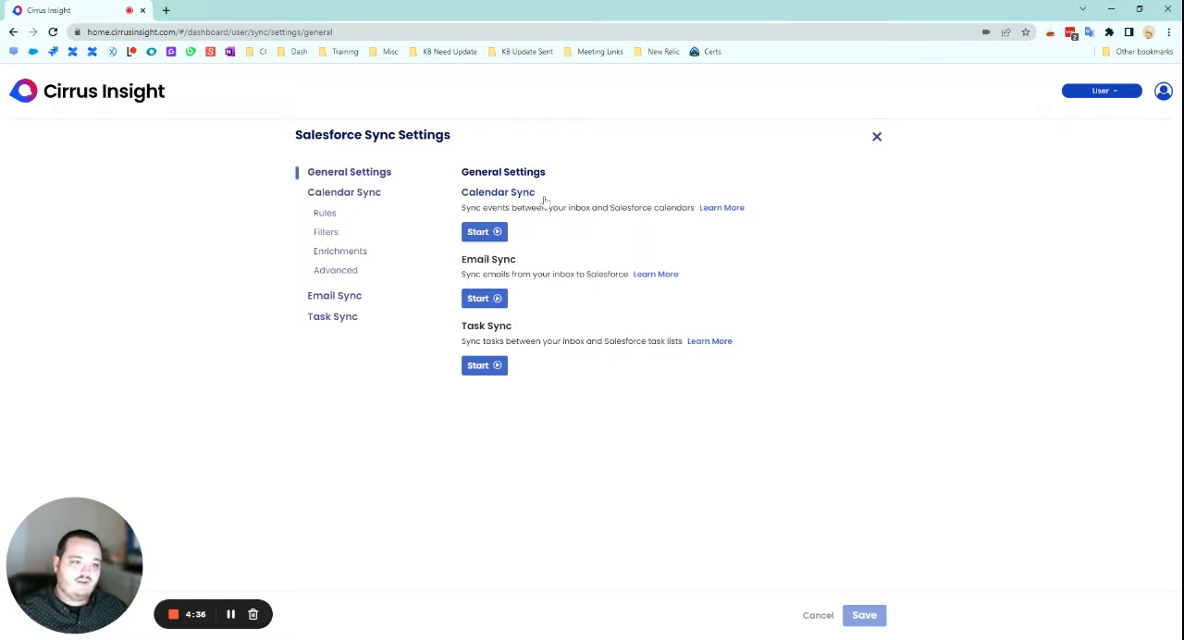
pyautogui.moveTo(537, 333)
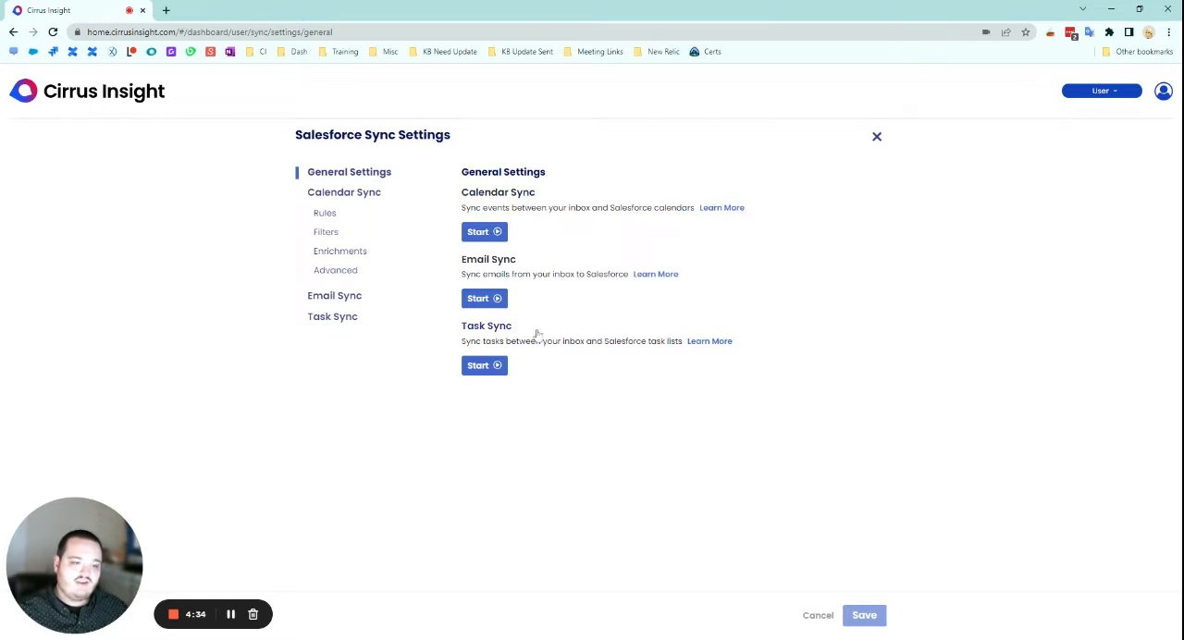
pyautogui.moveTo(336, 222)
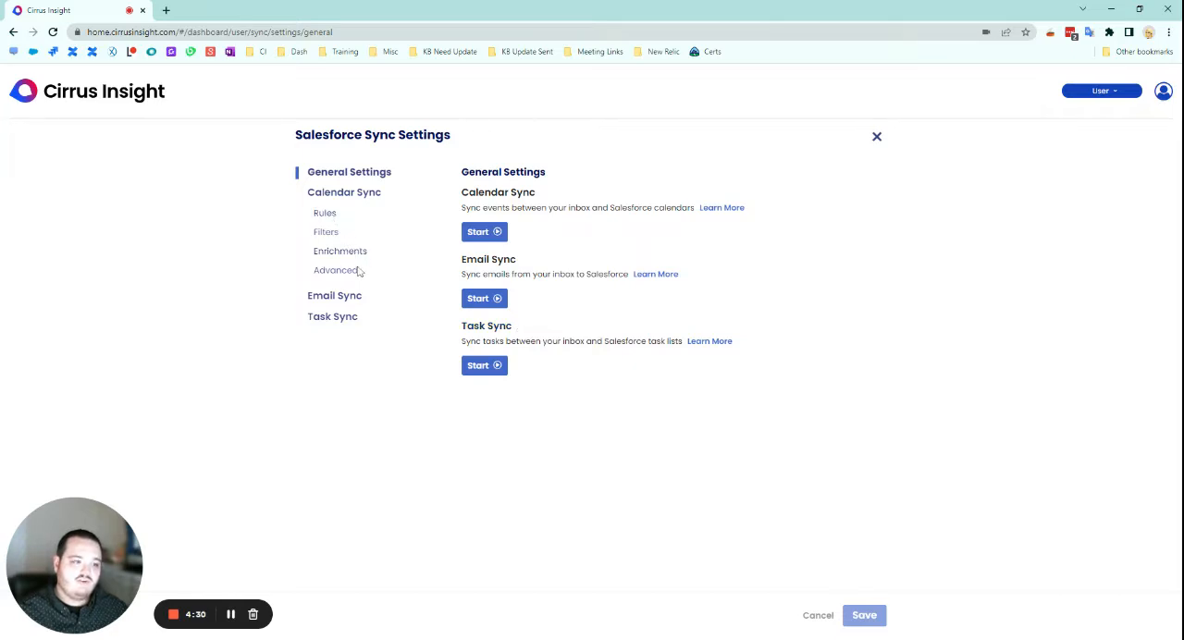
pyautogui.moveTo(420, 378)
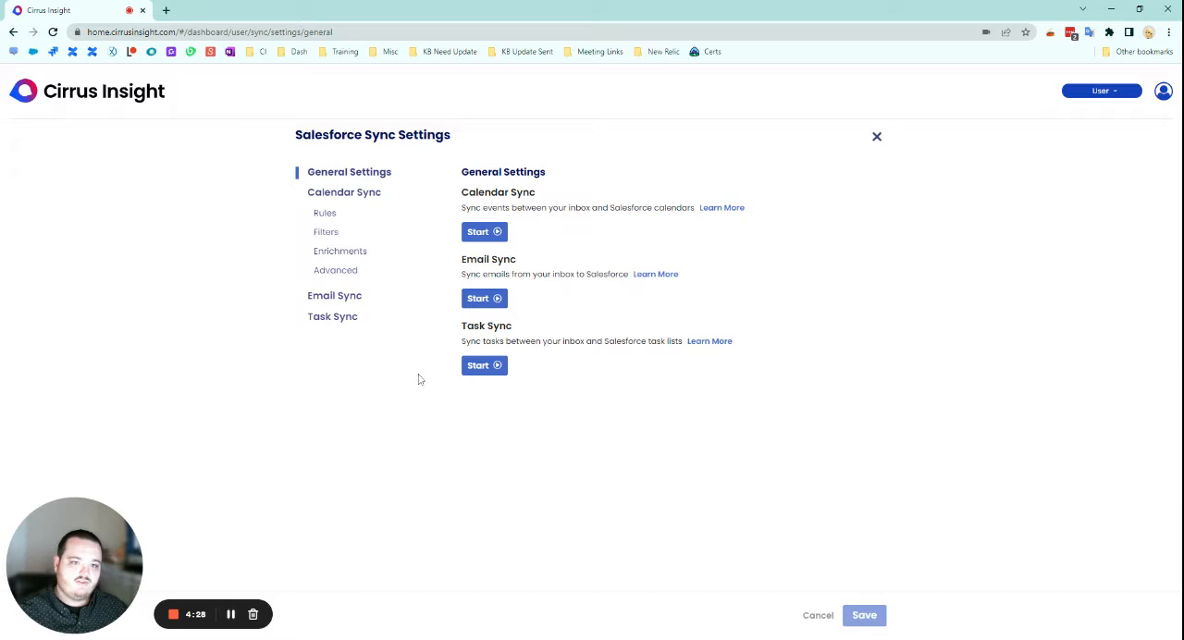
pyautogui.moveTo(402, 356)
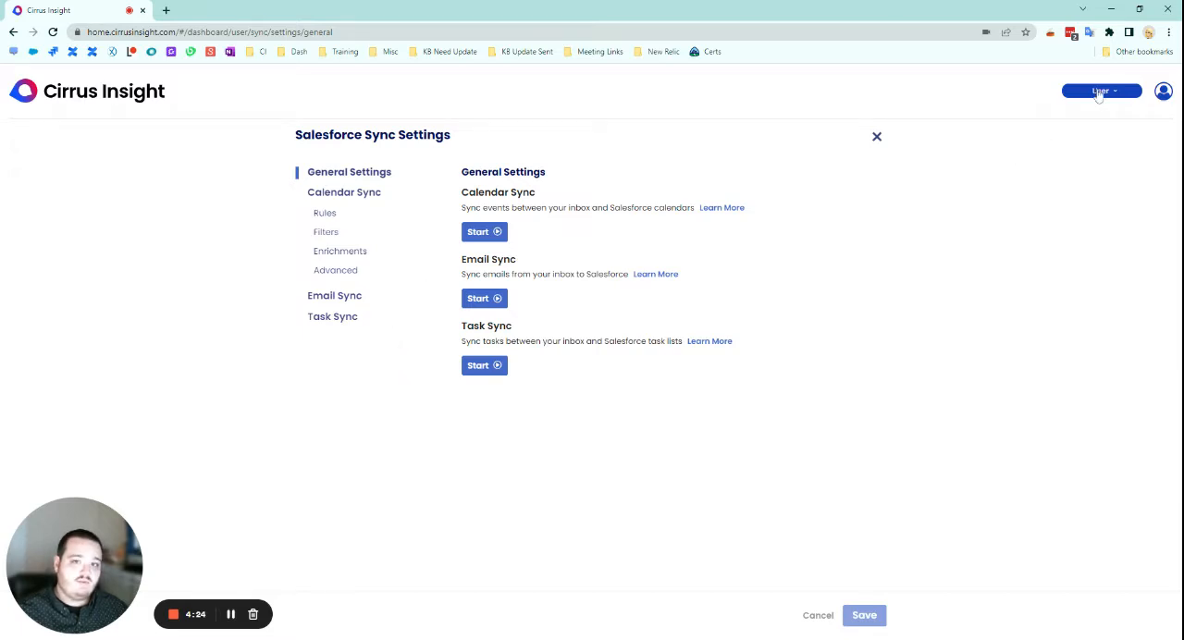
# - Select Admin from the role dropdown at top right
pyautogui.click(1099, 91)
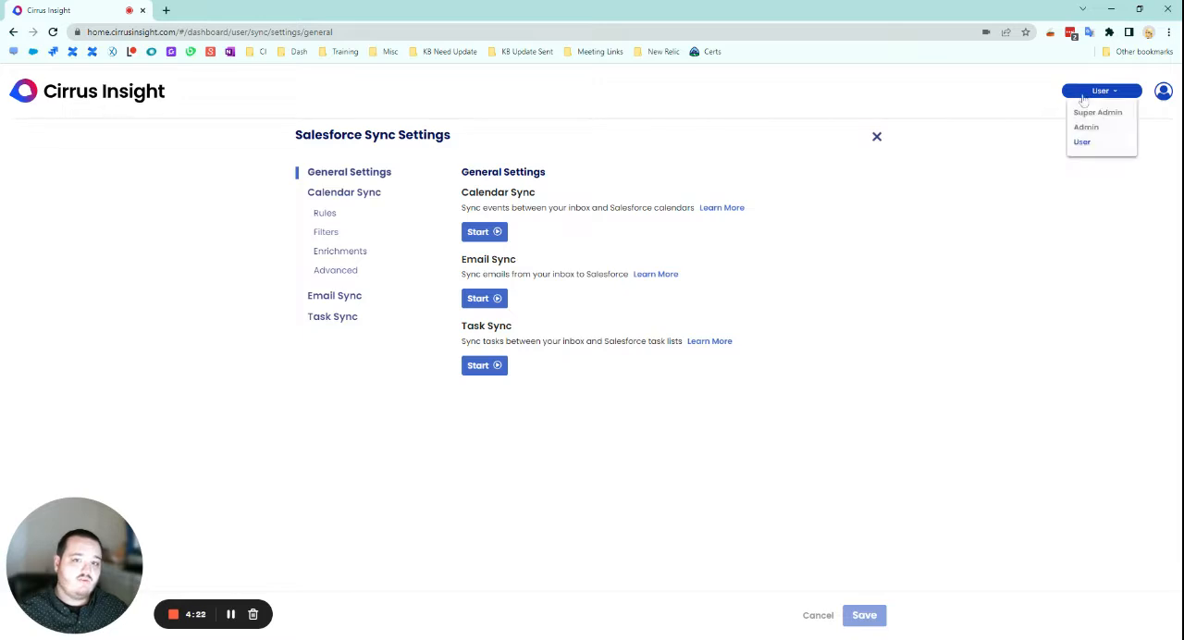
pyautogui.click(1085, 127)
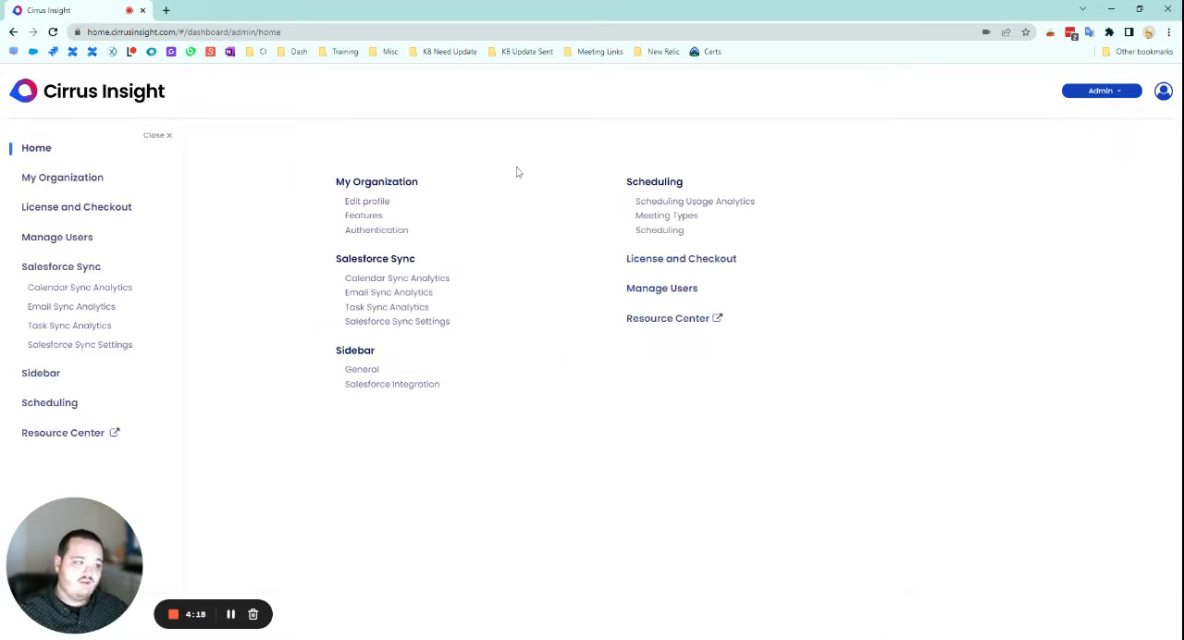
pyautogui.moveTo(62, 351)
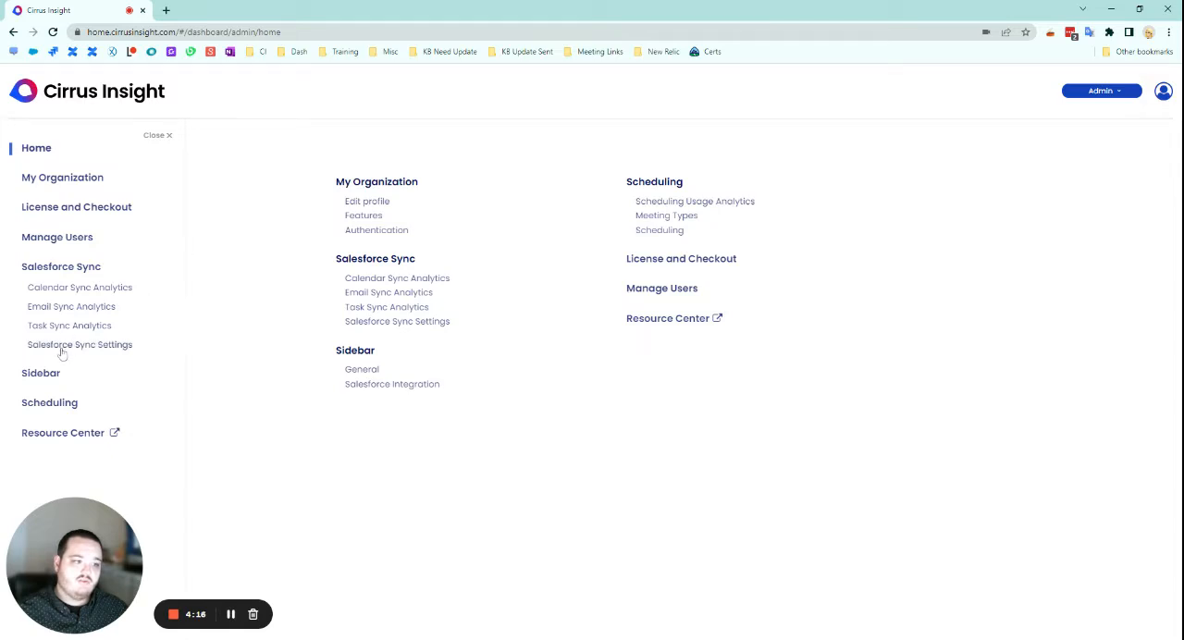
# - Open admin Salesforce Sync Settings and view the Calendar Sync rules
pyautogui.click(80, 344)
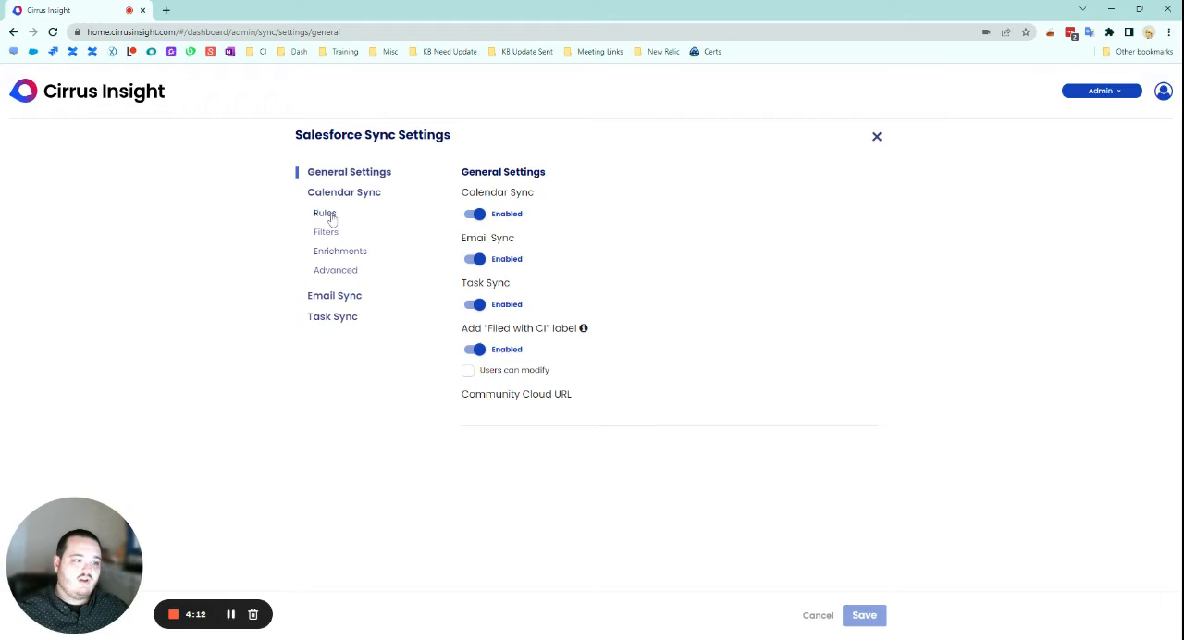
pyautogui.click(325, 214)
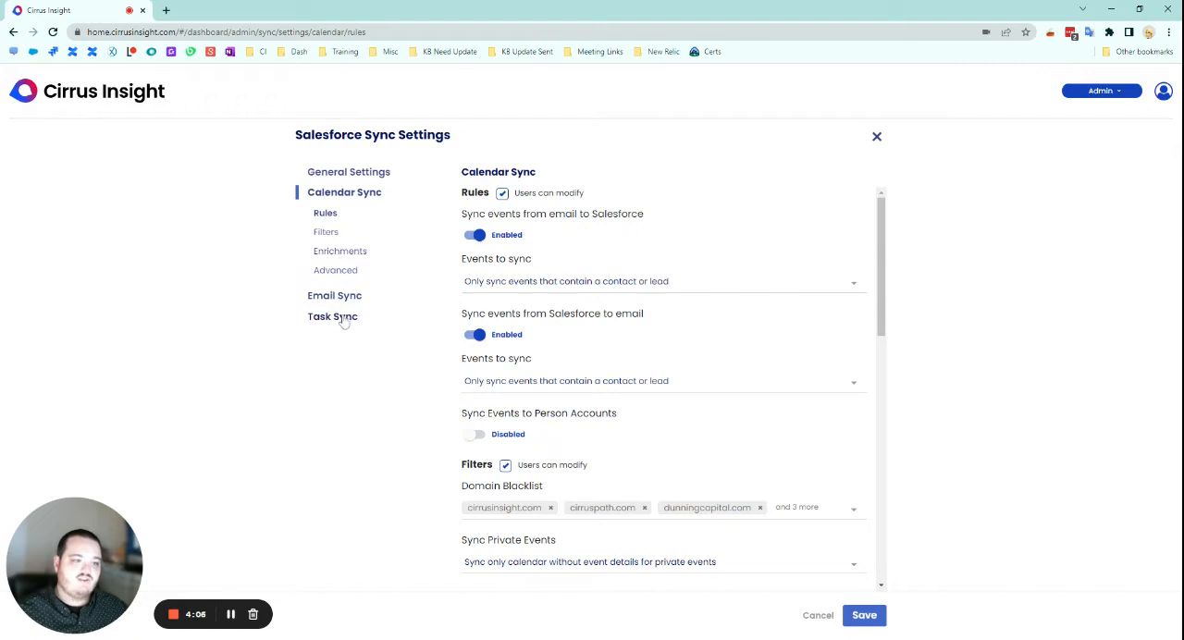
pyautogui.moveTo(546, 264)
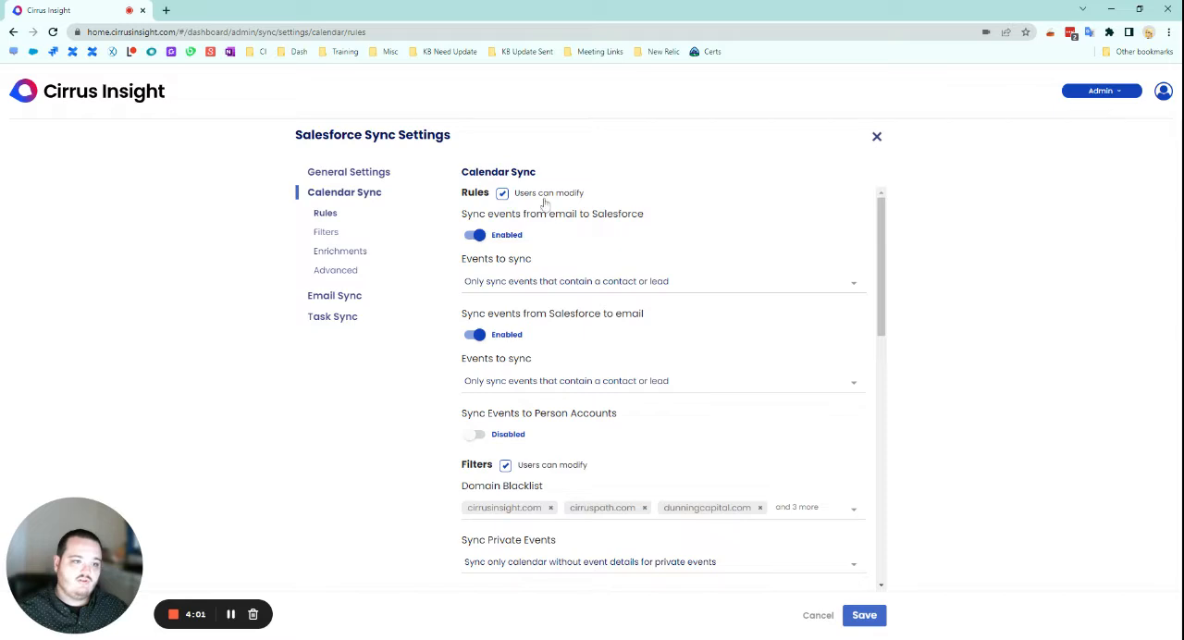
pyautogui.moveTo(701, 327)
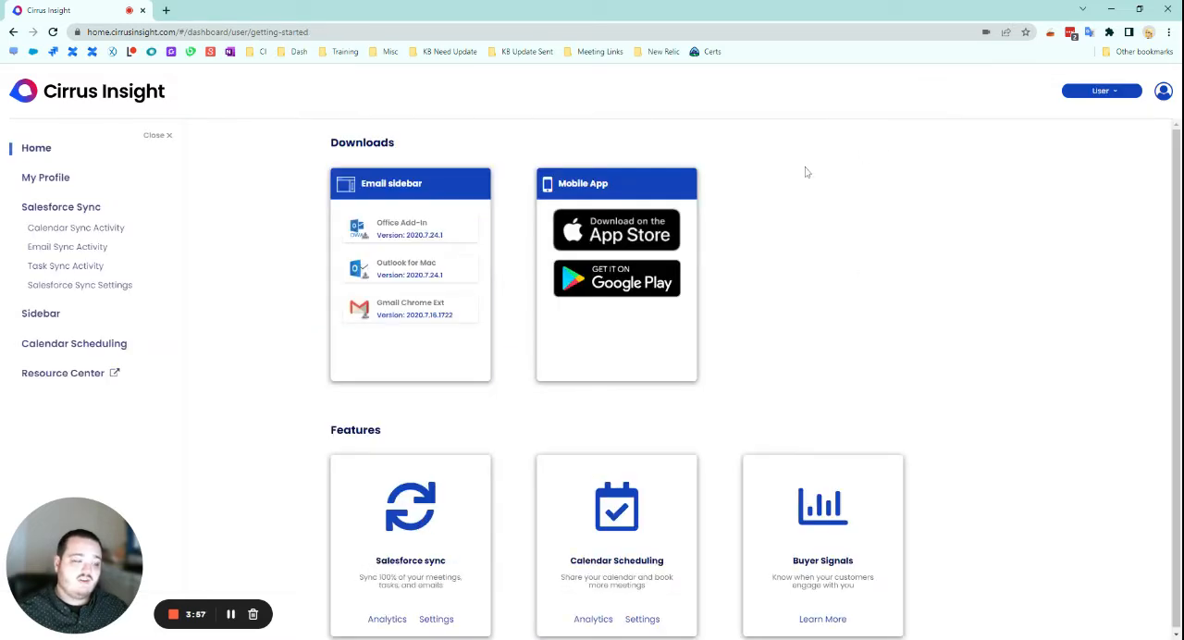
pyautogui.moveTo(118, 159)
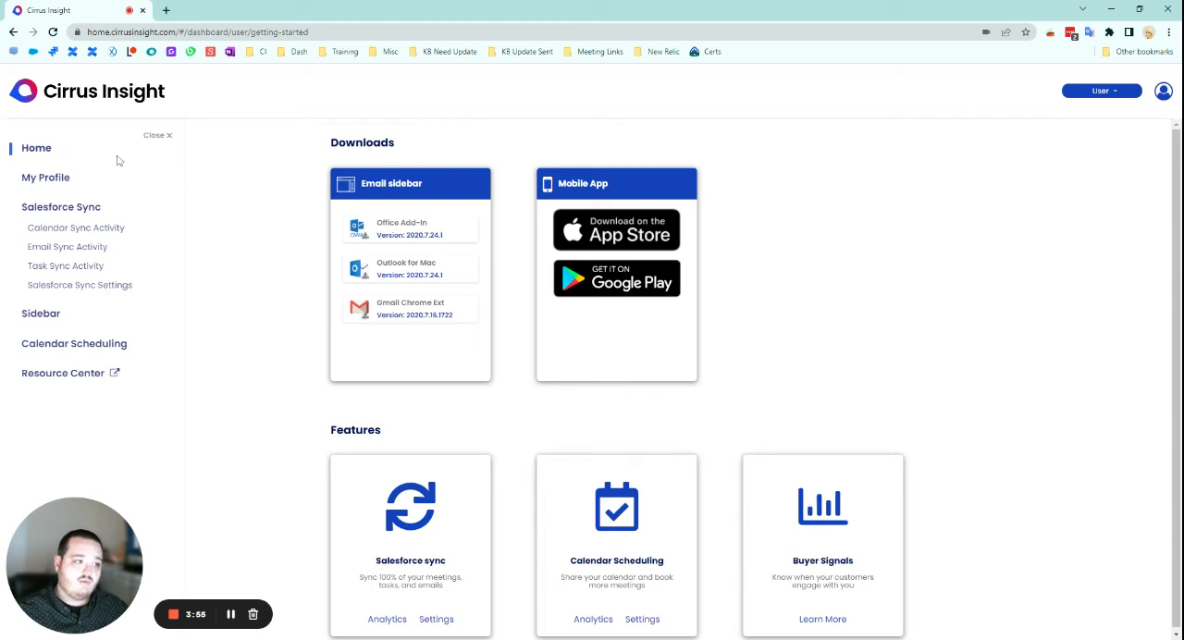
# - Pick Admin again from the top-right role dropdown
pyautogui.click(1100, 91)
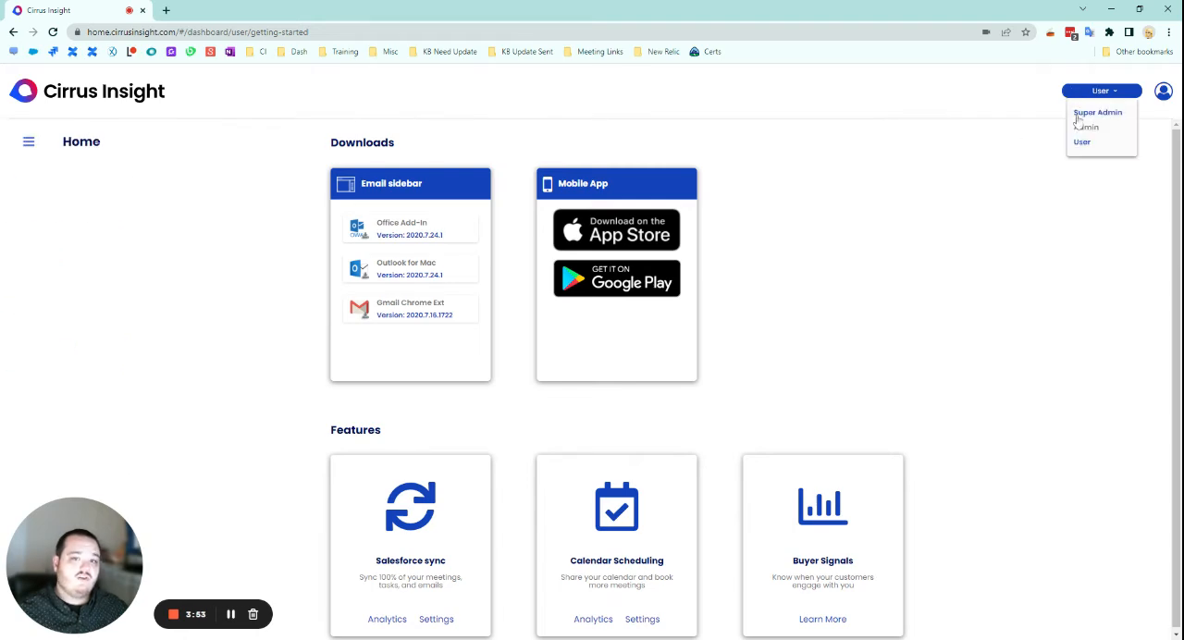
pyautogui.click(1085, 127)
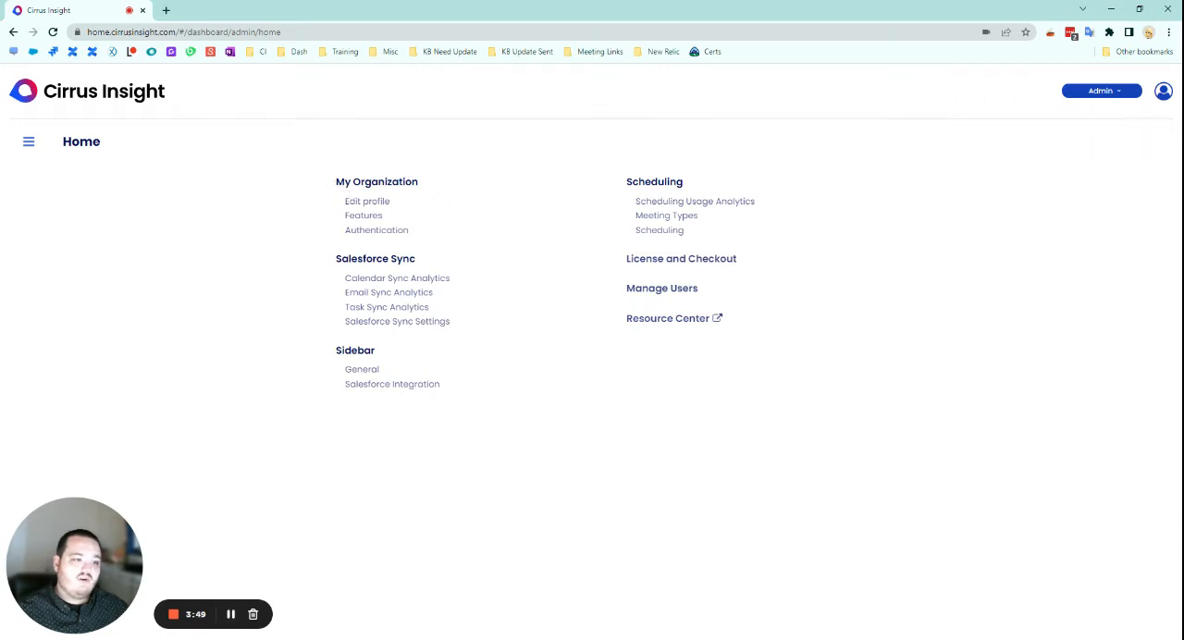
pyautogui.click(376, 230)
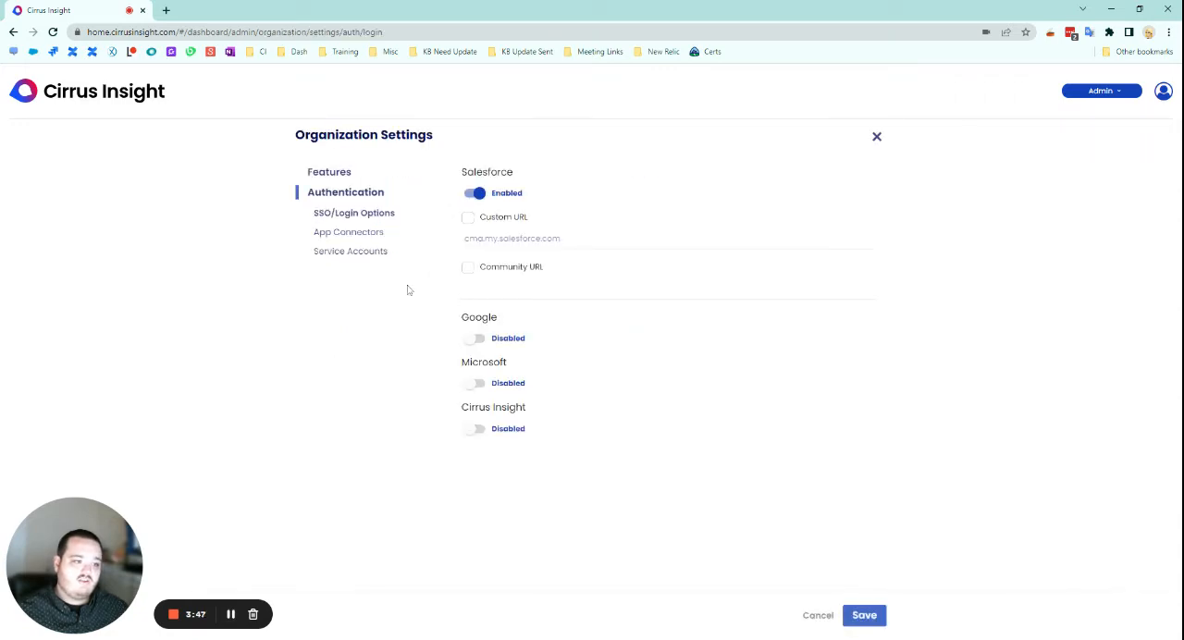
pyautogui.click(351, 251)
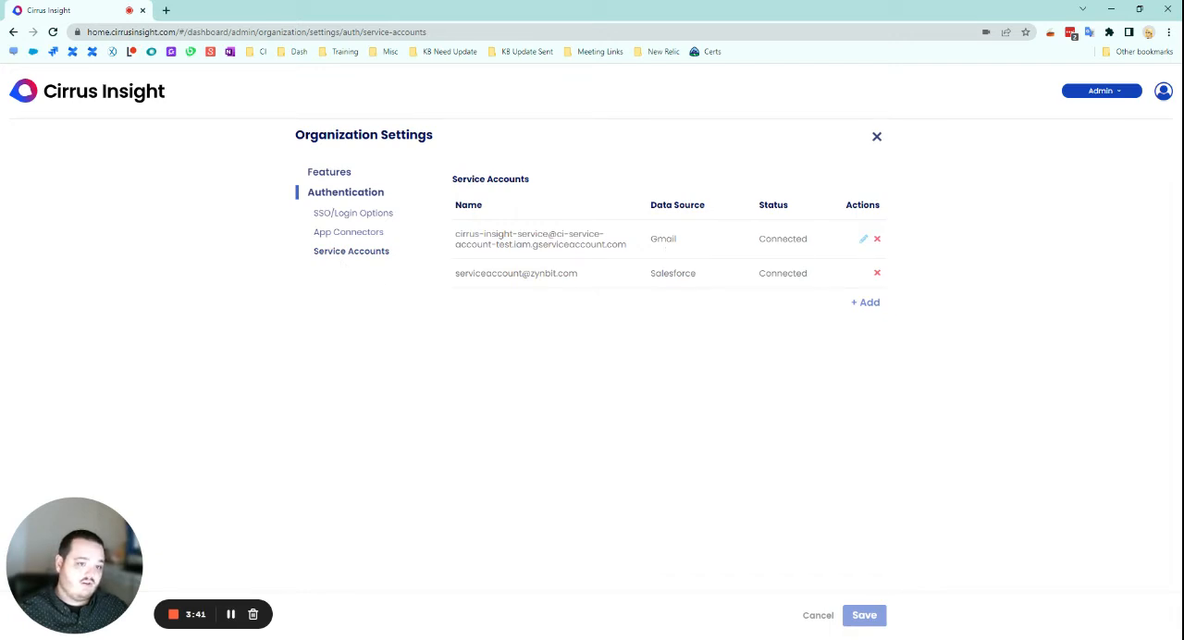
pyautogui.moveTo(675, 287)
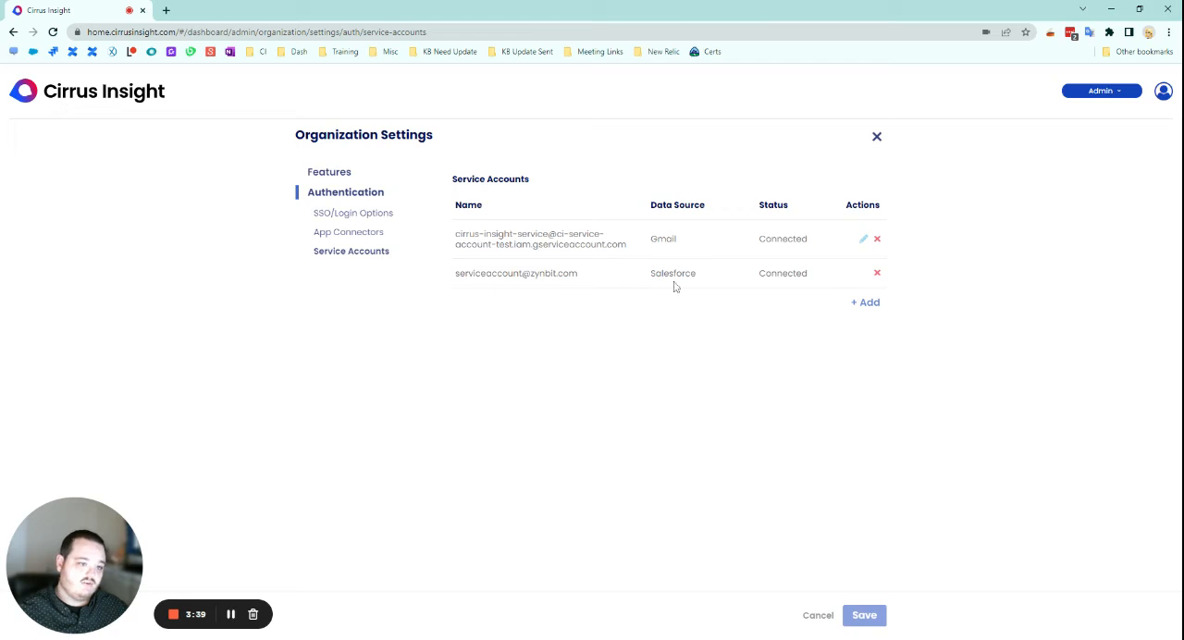
pyautogui.moveTo(994, 176)
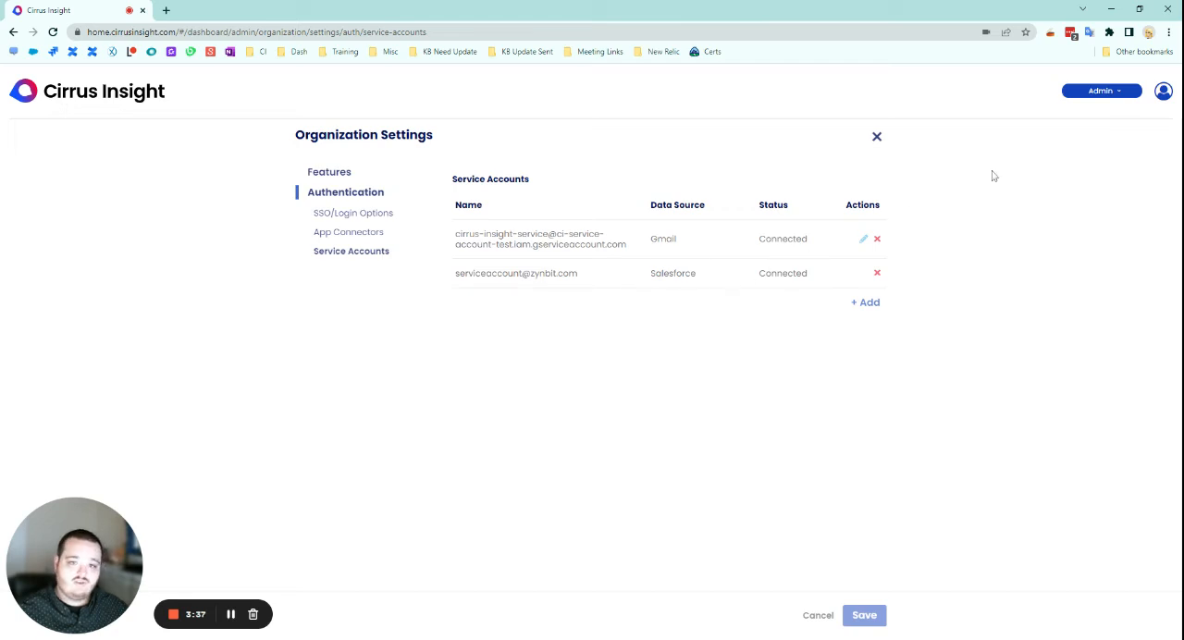
pyautogui.click(1100, 90)
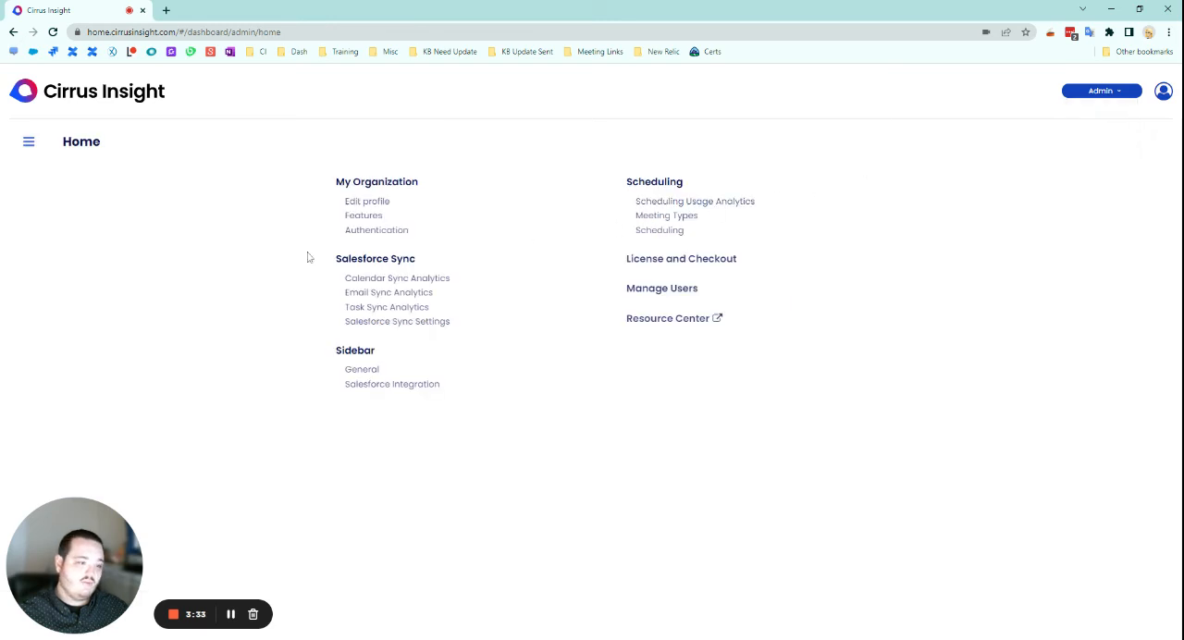
# - Open Salesforce Sync Settings from admin Home and show Calendar Sync Rules
pyautogui.click(398, 321)
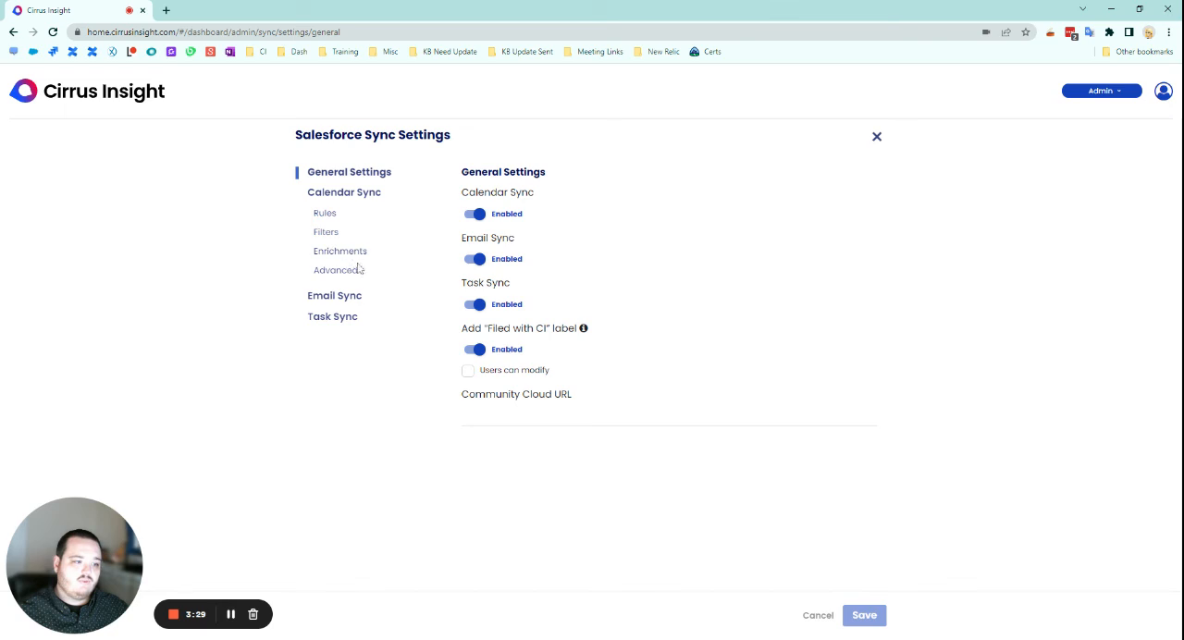
pyautogui.moveTo(343, 251)
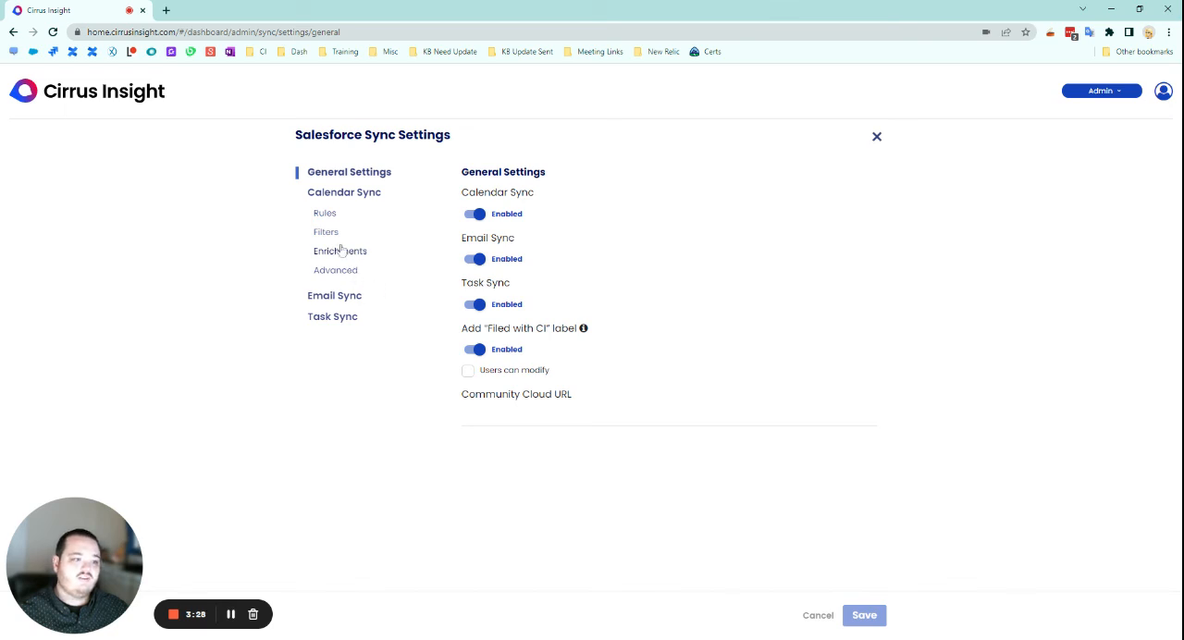
pyautogui.click(323, 213)
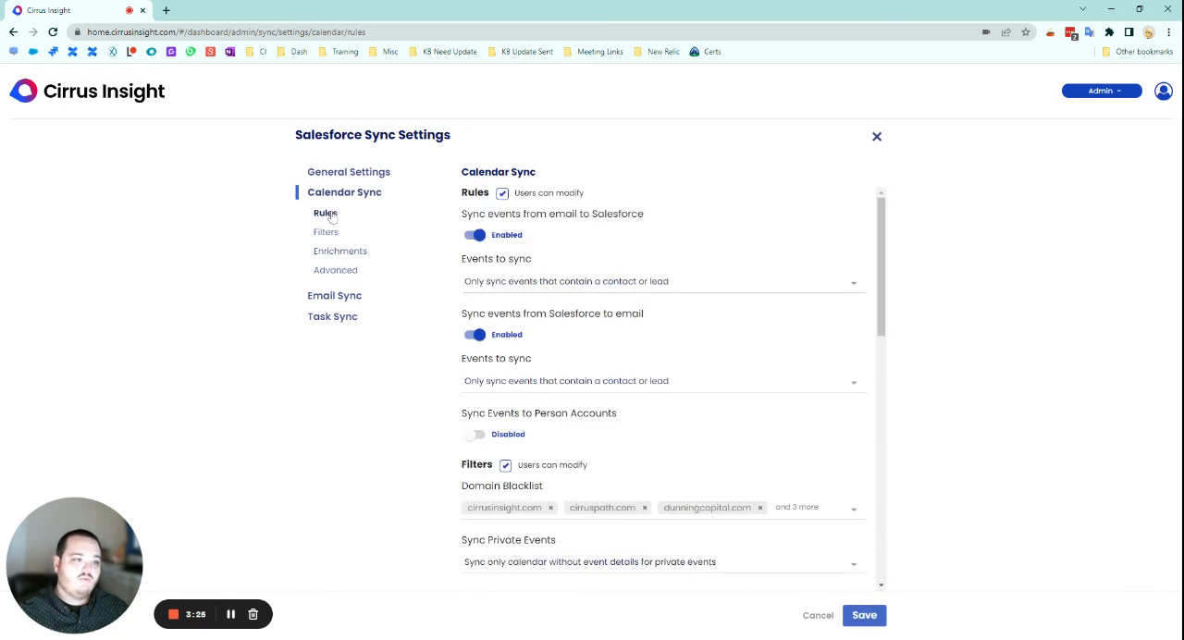